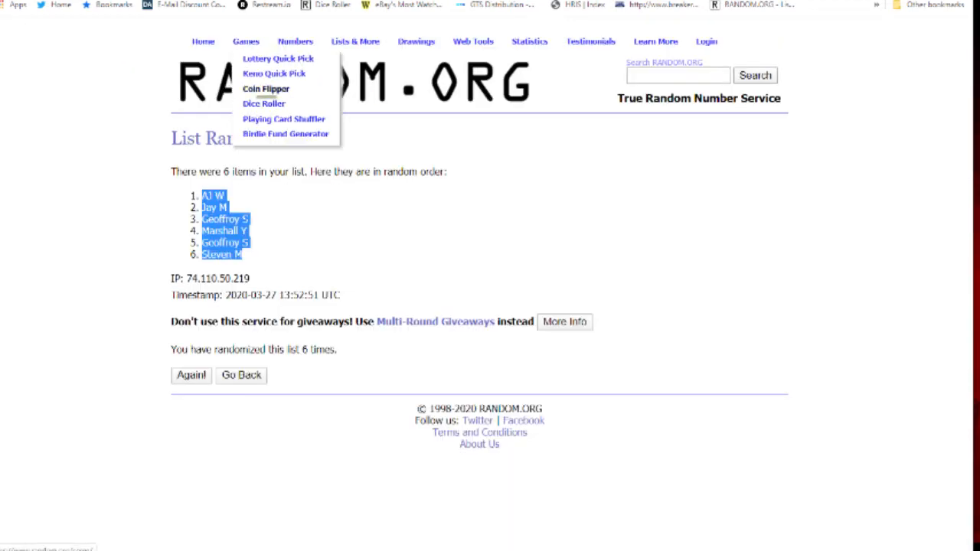
Roll two dice with the Dice Roller, getting a one and a five
left_click(263, 103)
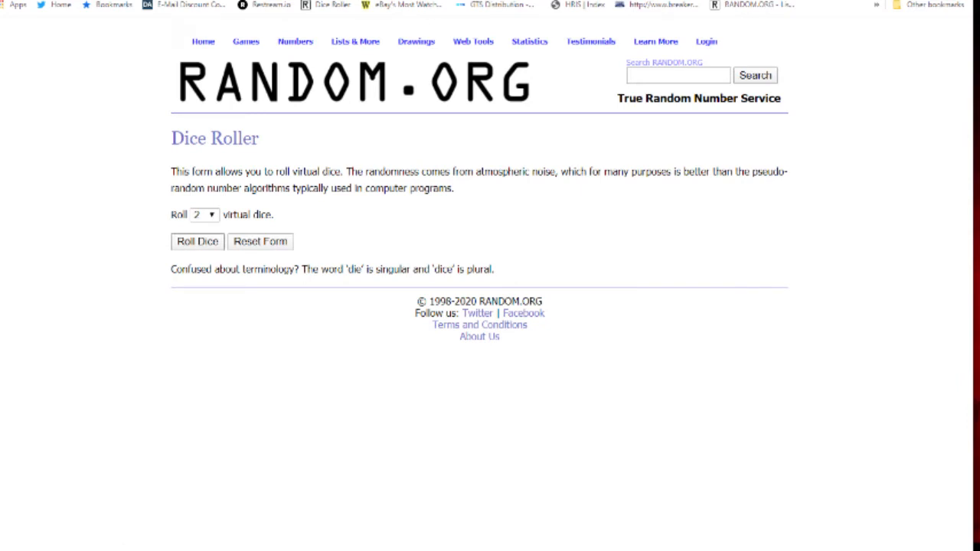
left_click(197, 241)
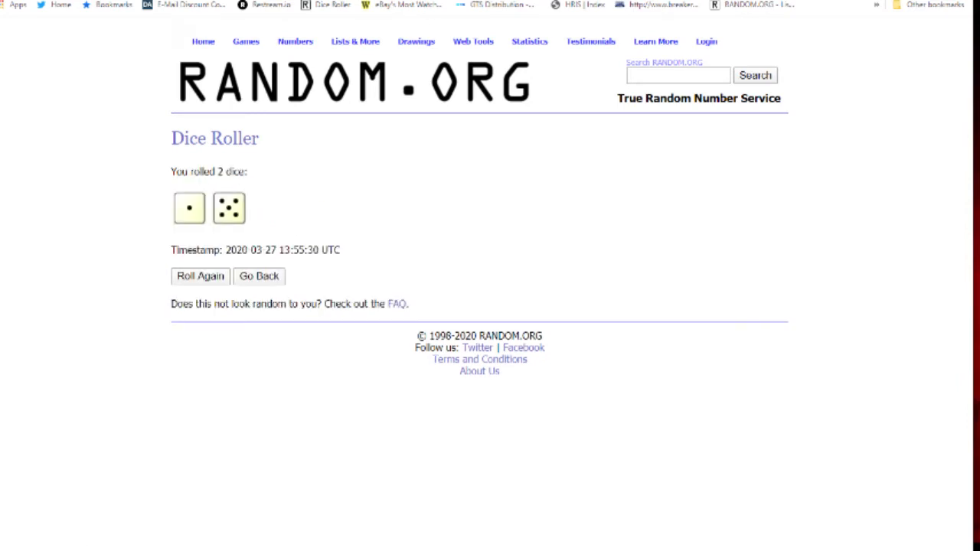
left_click(355, 41)
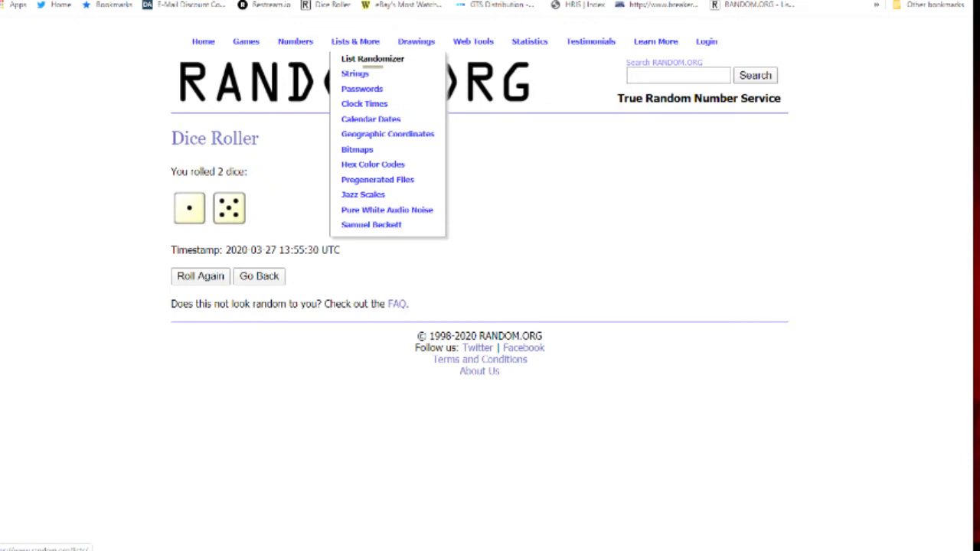
Shuffle the six conferences into Pac 12, ACC, Big Ten, Field, Big Twelve, SEC
left_click(372, 59)
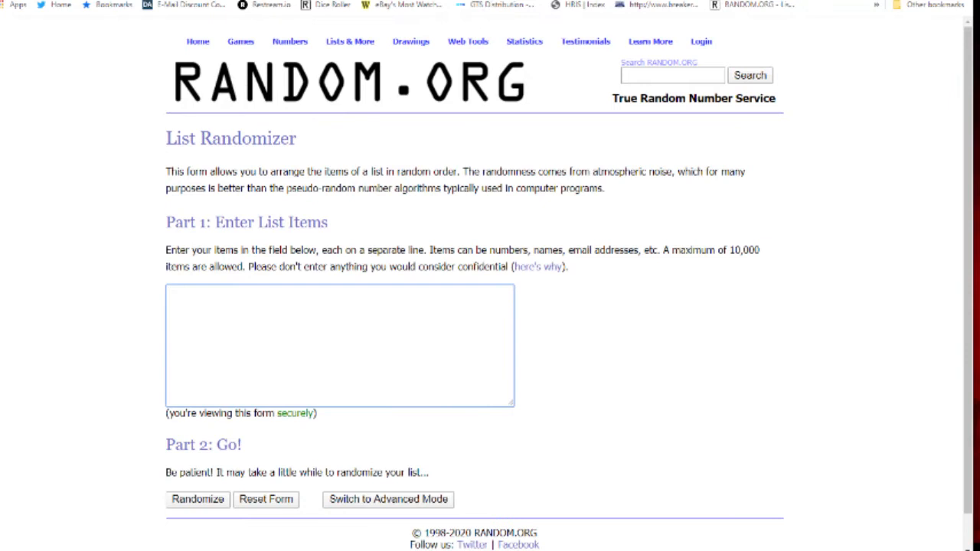
left_click(197, 499)
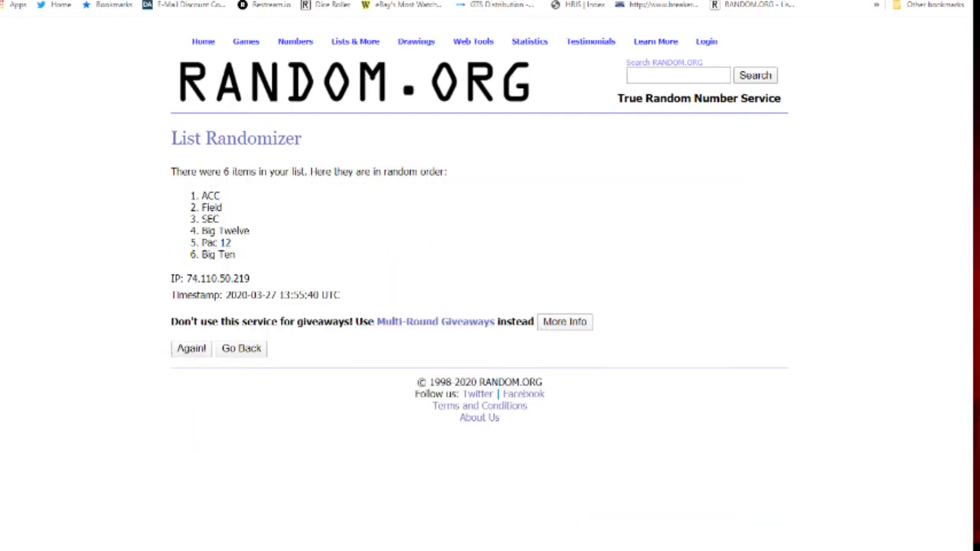
left_click(190, 349)
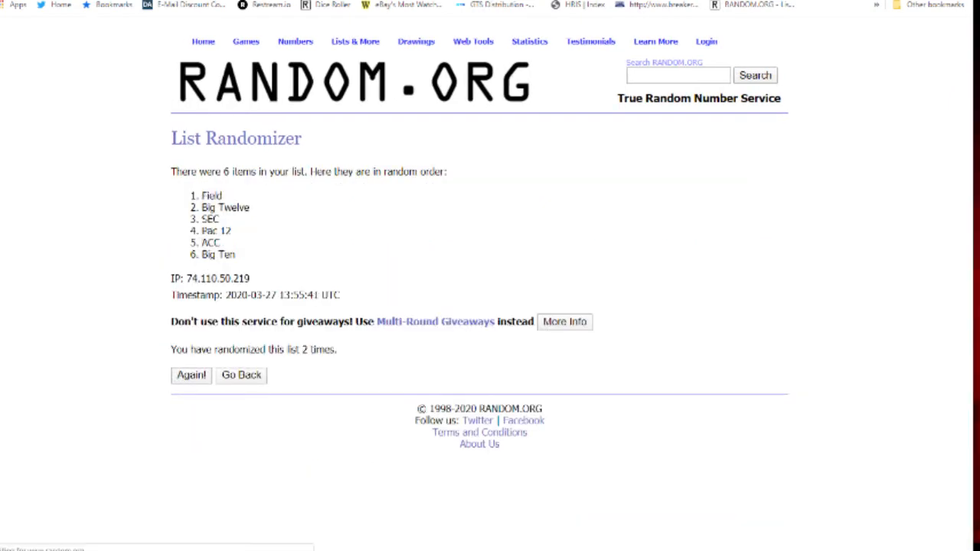
left_click(191, 375)
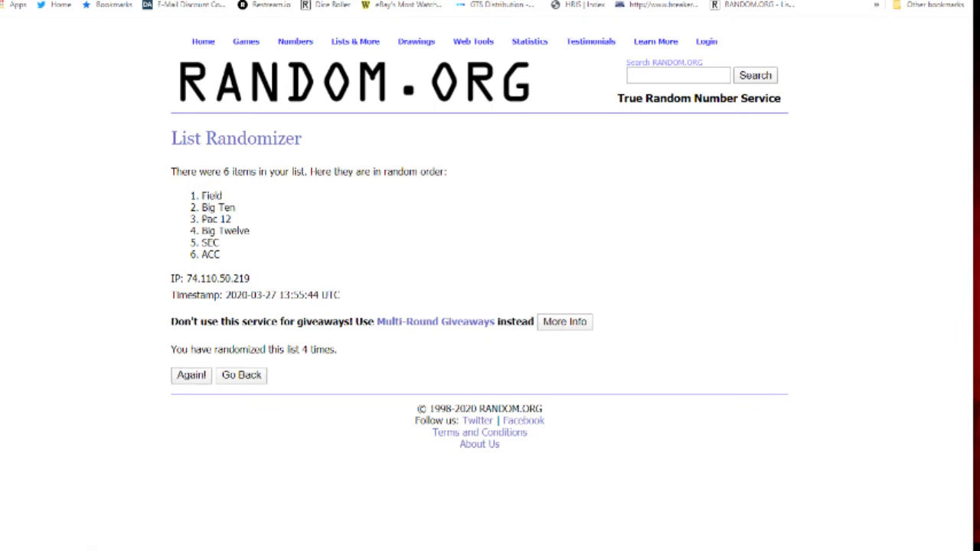
left_click(191, 375)
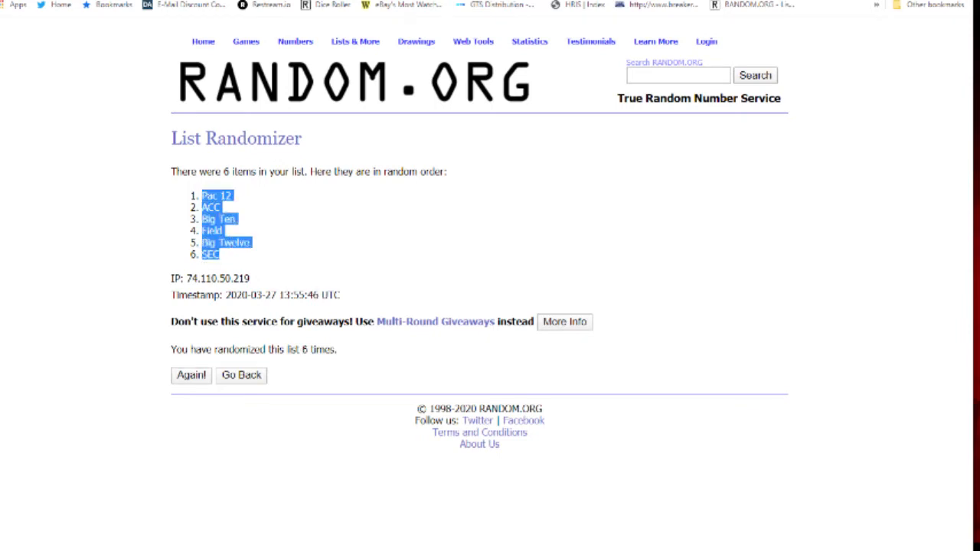
left_click(354, 41)
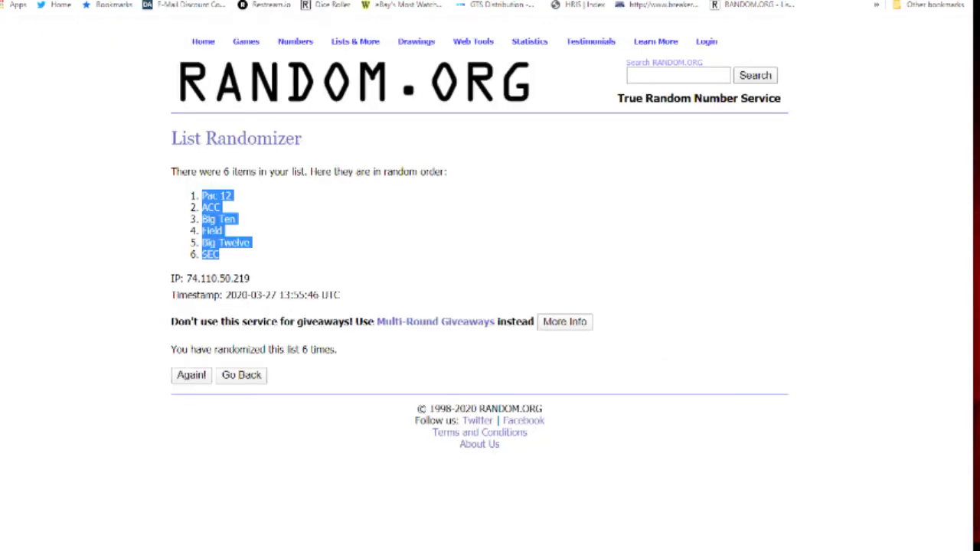
Roll the two dice again, getting a two and a five
left_click(333, 5)
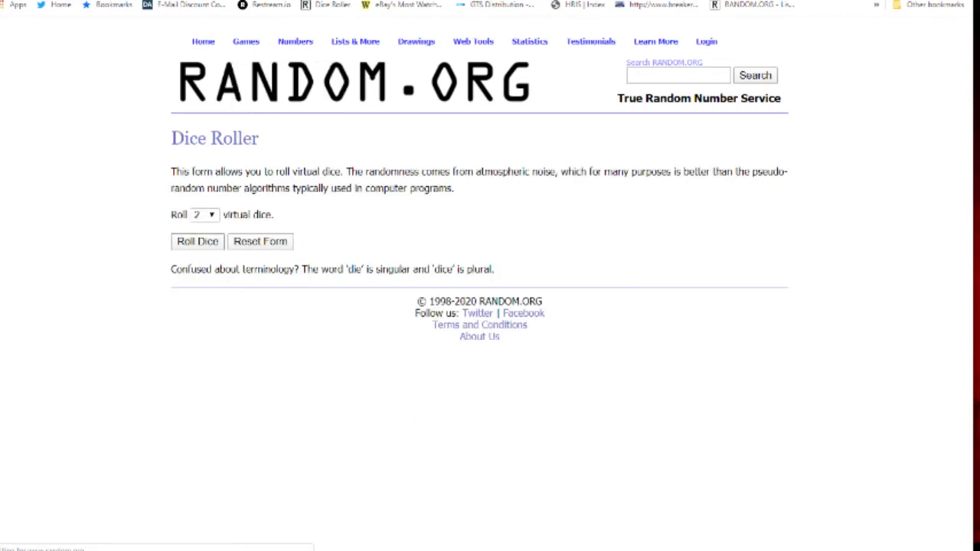
left_click(197, 241)
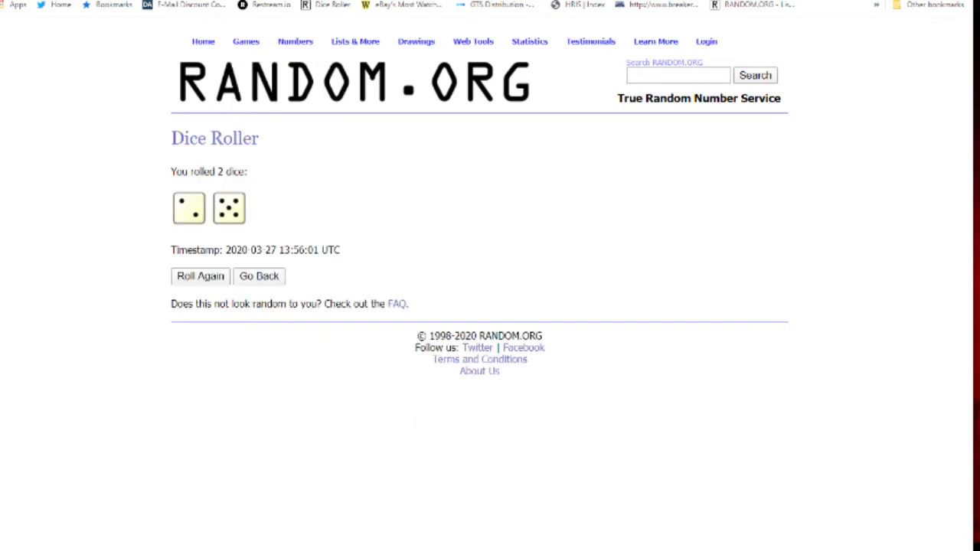
left_click(355, 42)
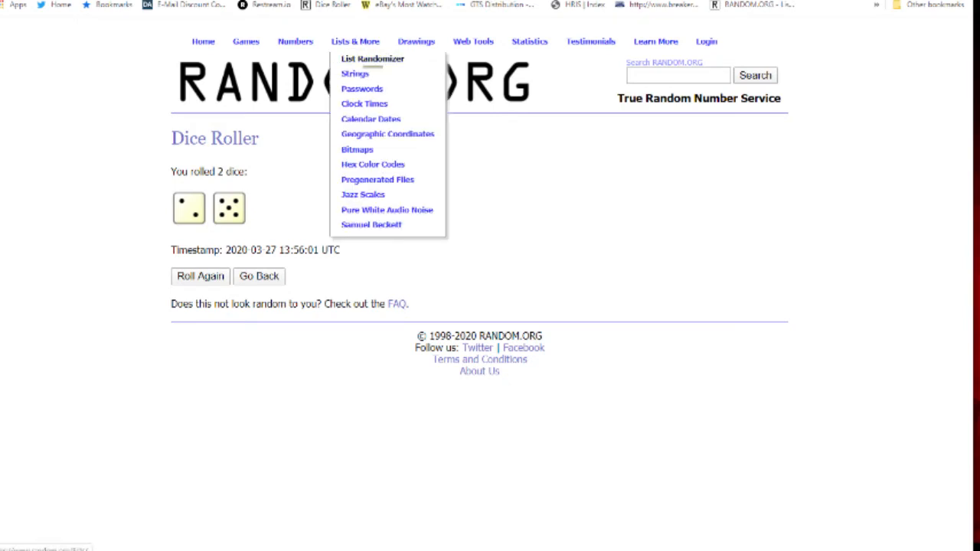
left_click(373, 59)
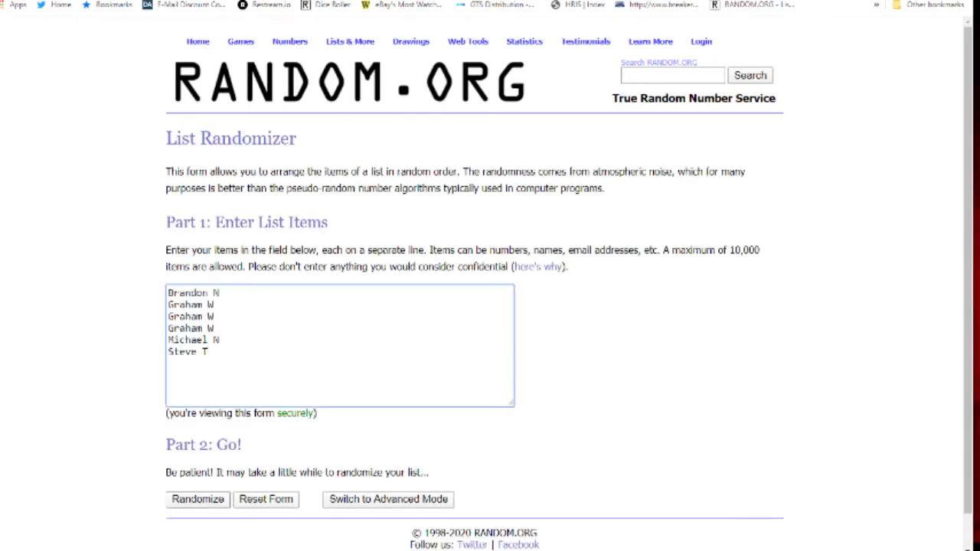
left_click(196, 500)
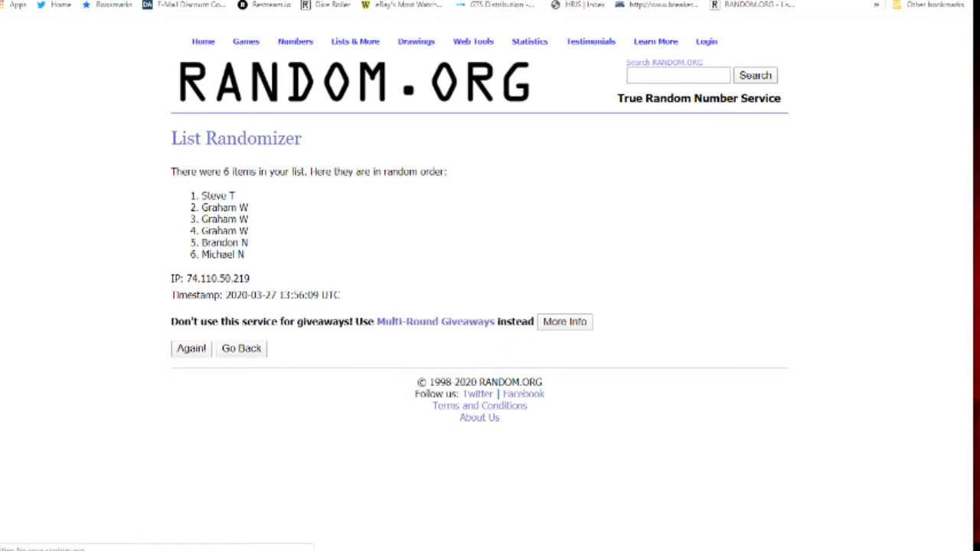
left_click(191, 348)
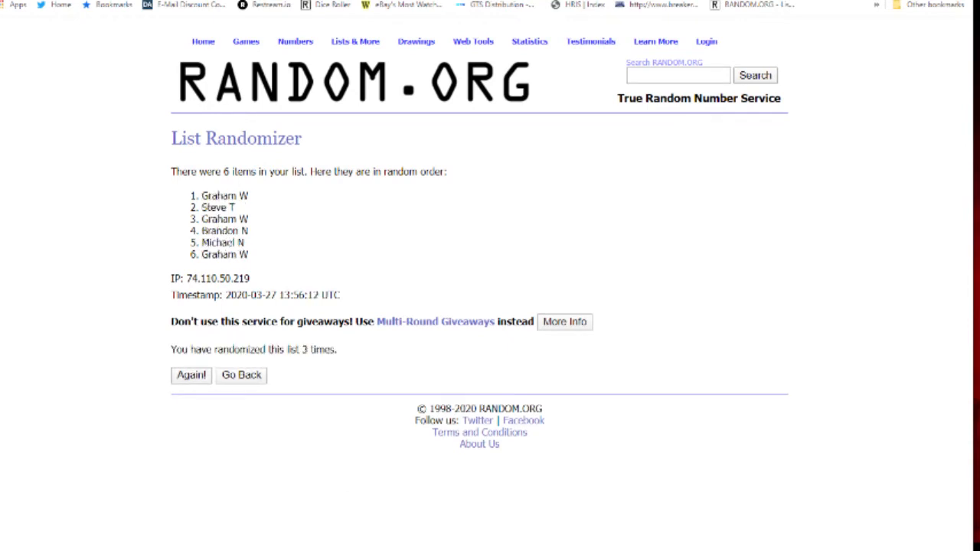
left_click(191, 375)
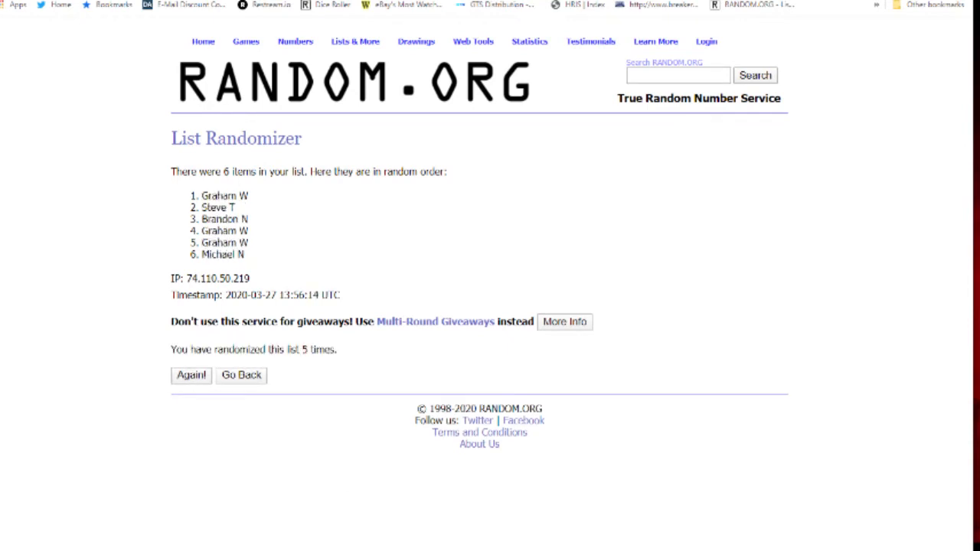
left_click(190, 375)
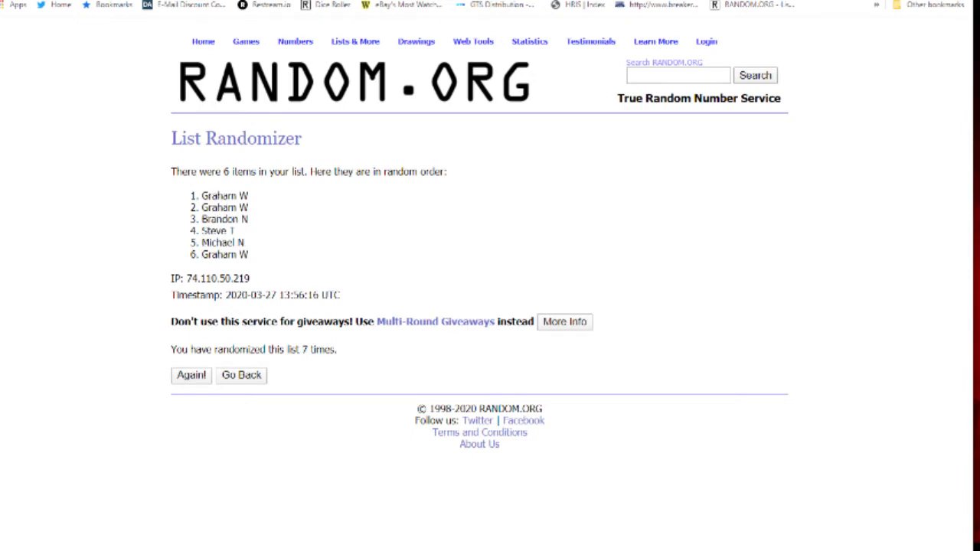
left_click_drag(199, 195, 250, 255)
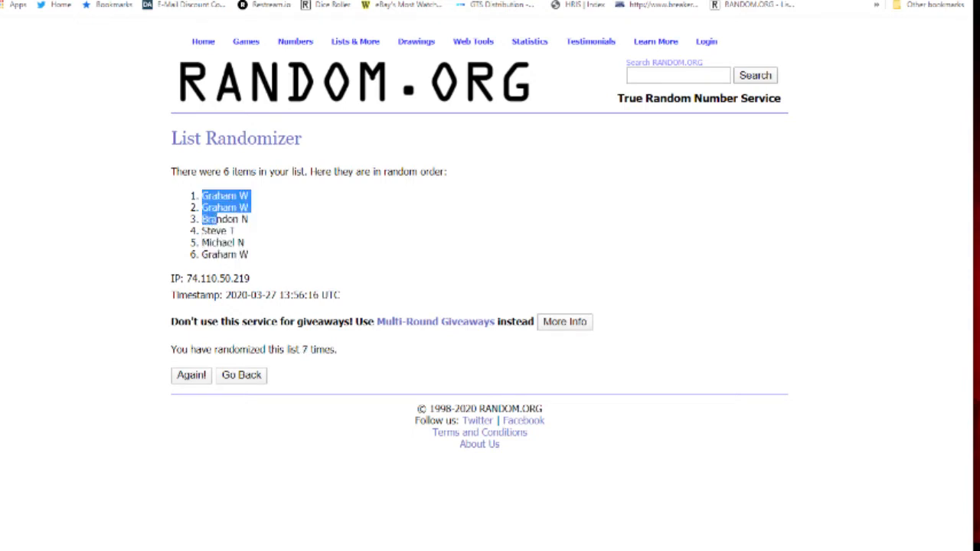
left_click_drag(215, 198, 250, 256)
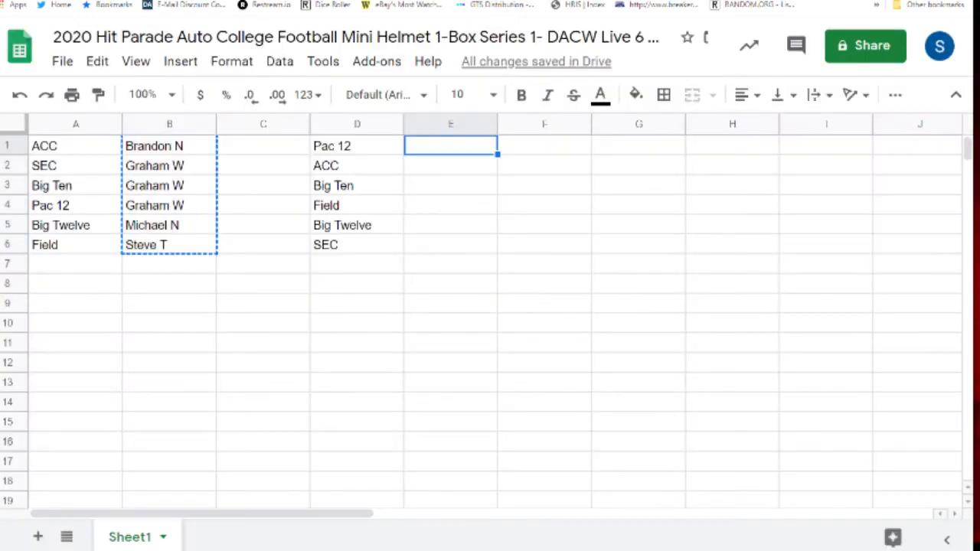
Paste the shuffled names into column E and check the names beside Big Ten, Field and SEC
key("ctrl+v")
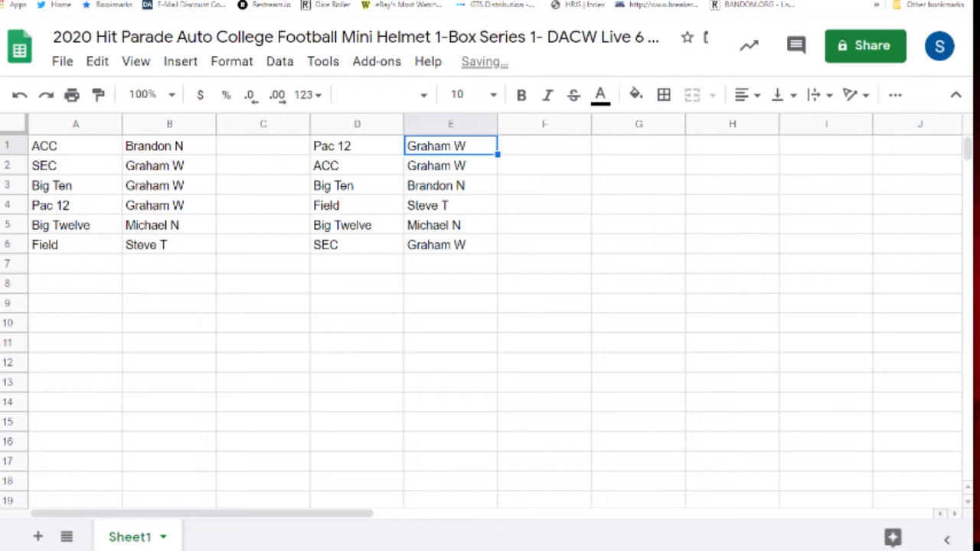
left_click(450, 185)
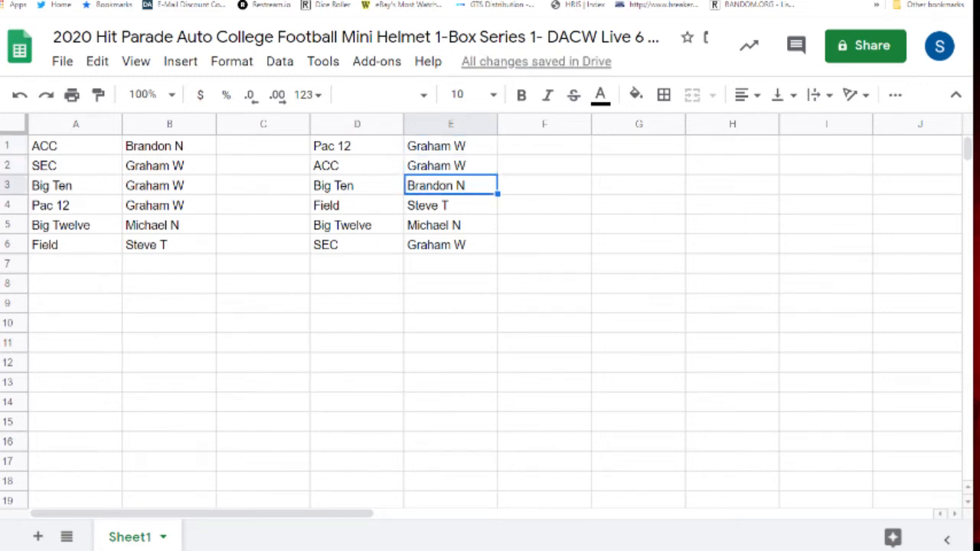
left_click(450, 206)
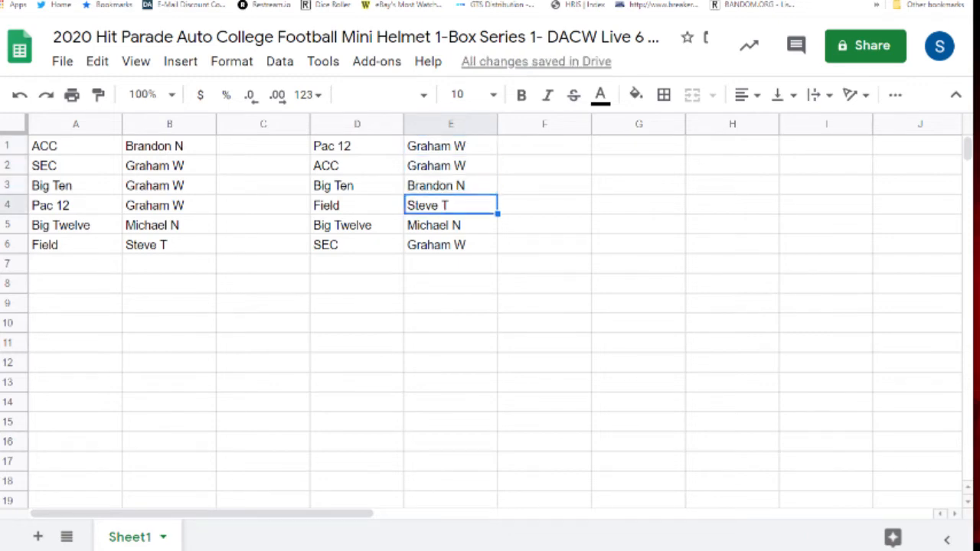
left_click(450, 245)
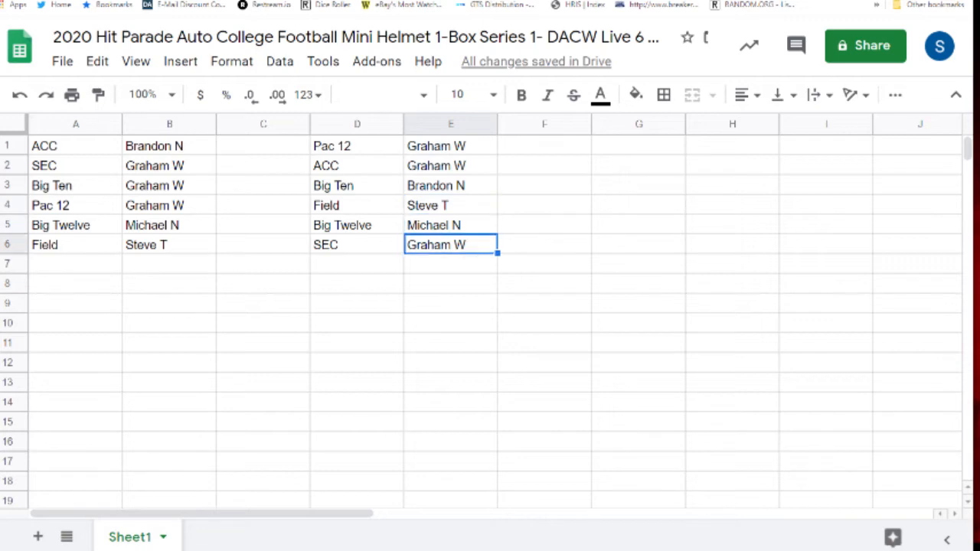